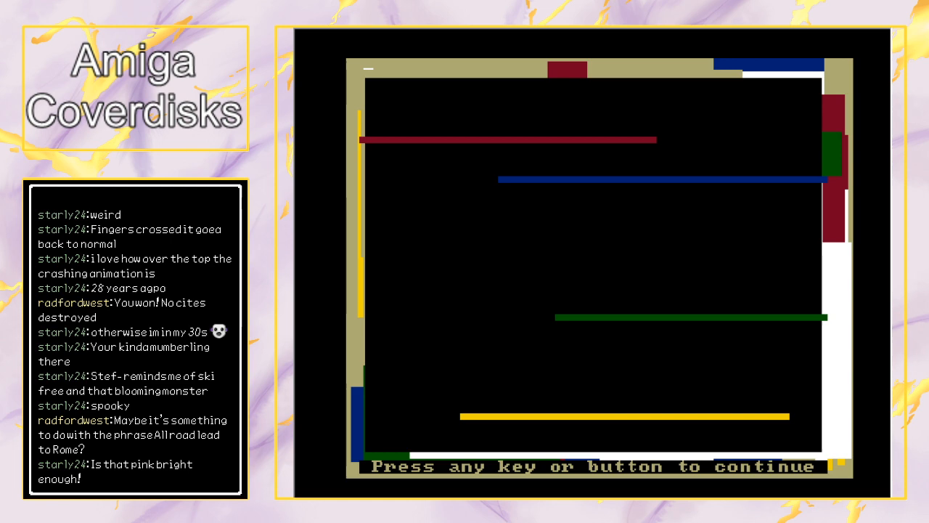
# Continue past the round-over prompt, play the light-cycle round, then leave the game for the AmigaDOS window.
pyautogui.press('space')
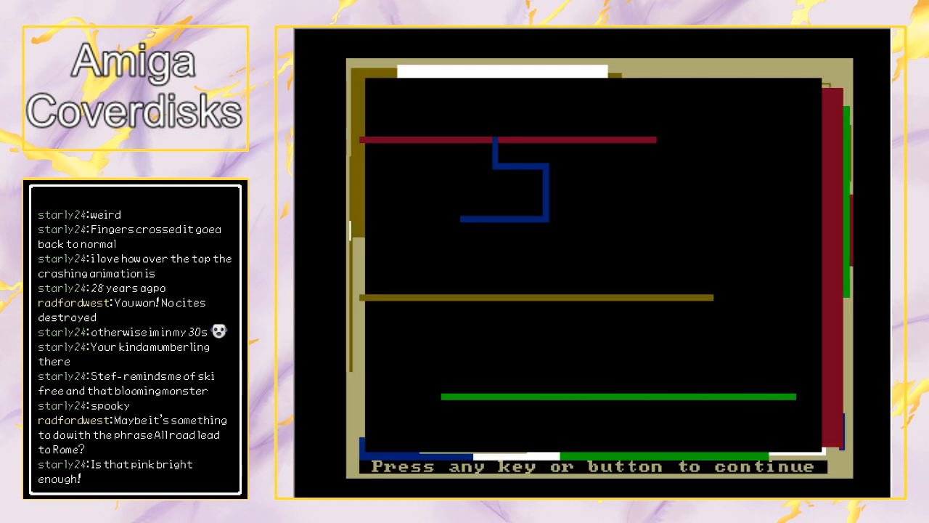
pyautogui.moveTo(606, 272)
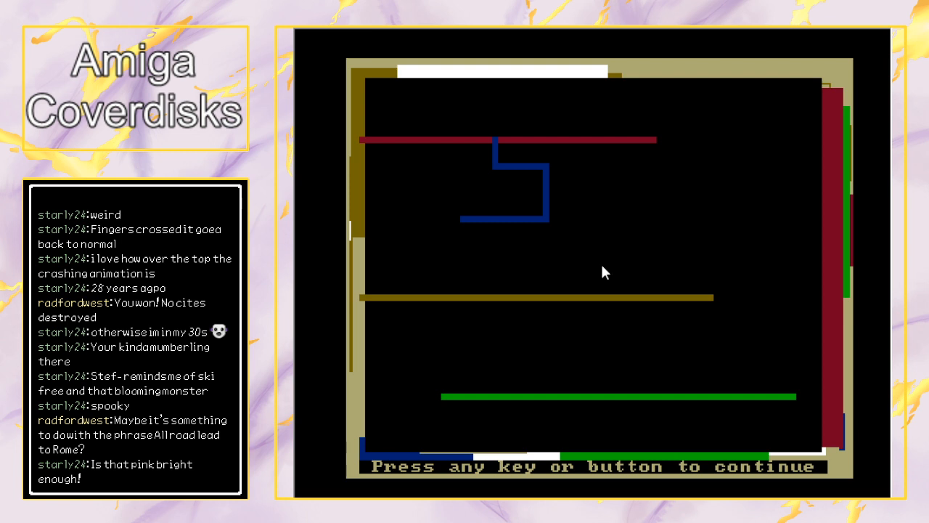
pyautogui.press('space')
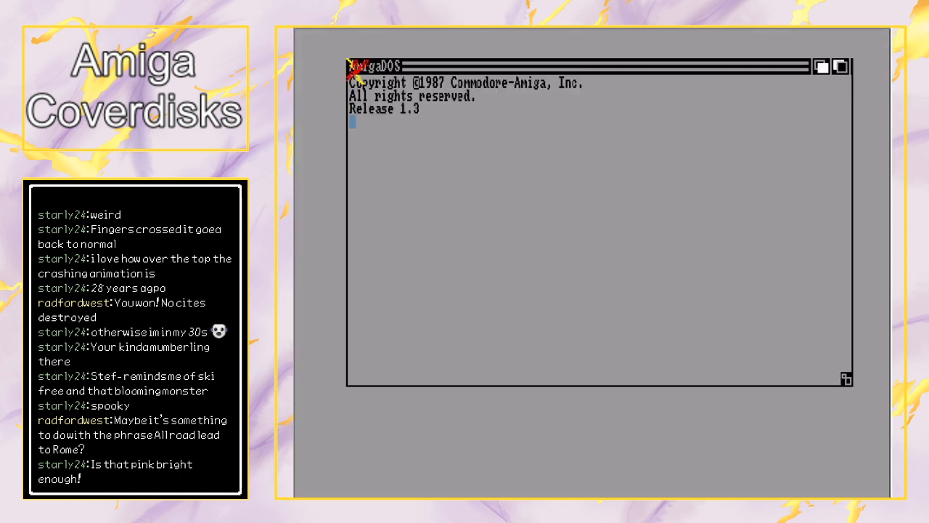